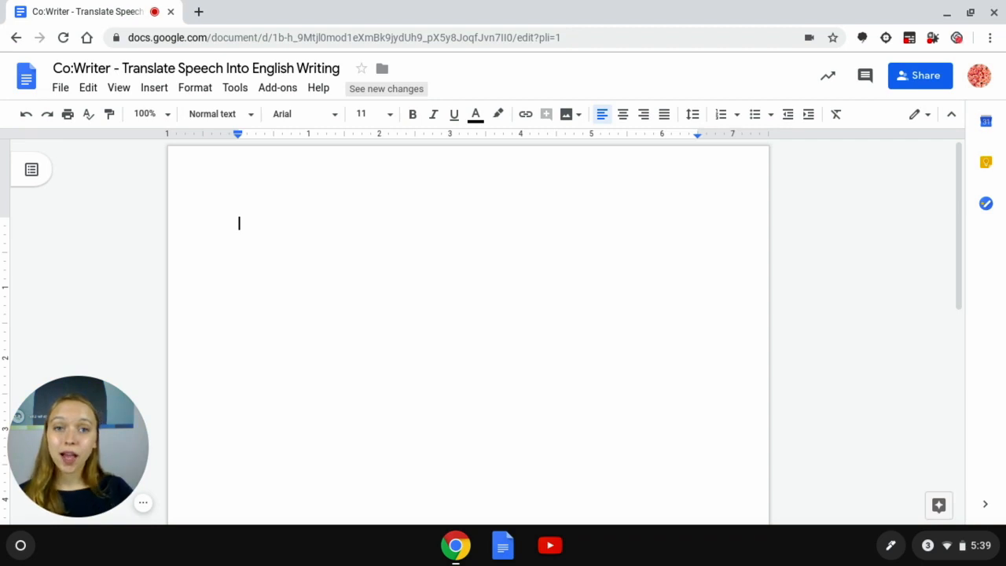
mouse_move(724, 62)
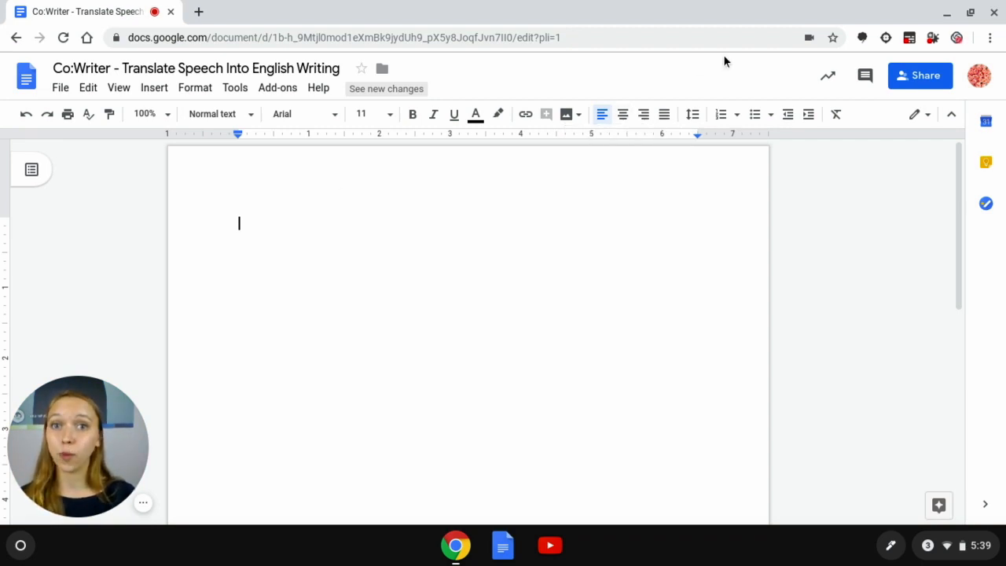
mouse_move(946, 8)
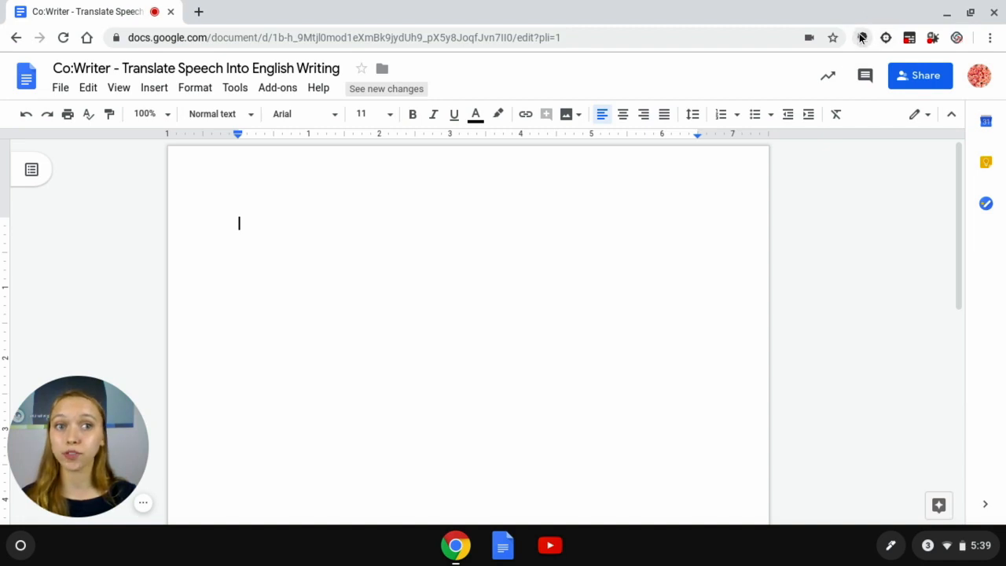
mouse_move(862, 38)
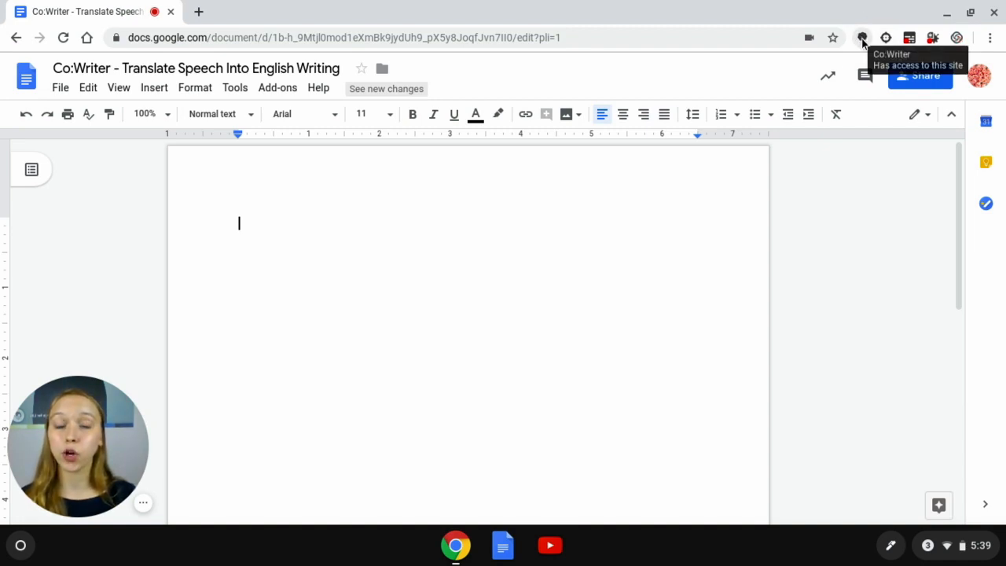
Step: Switch the Co:Writer power toggle on for the Google Docs page
left_click(861, 37)
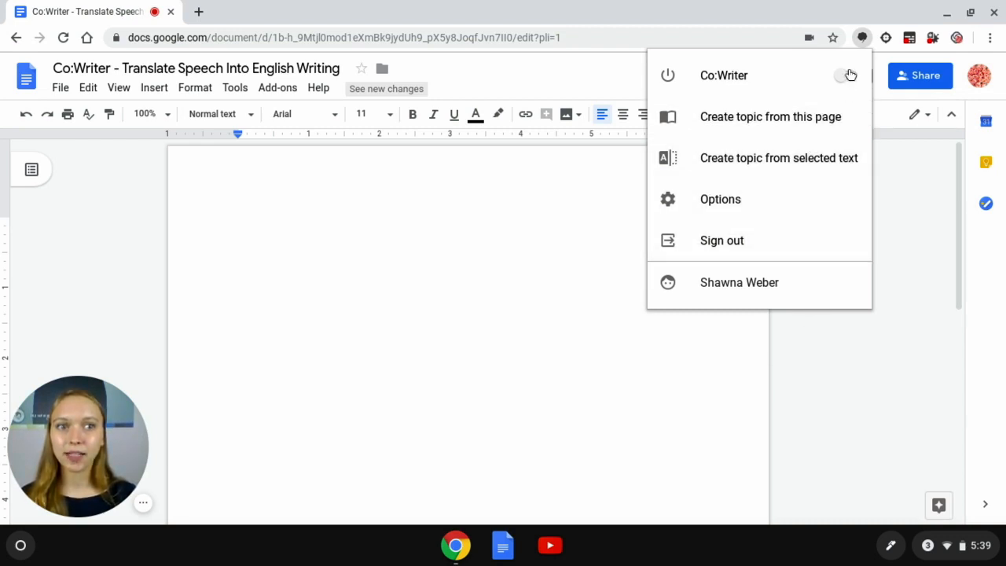
left_click(846, 75)
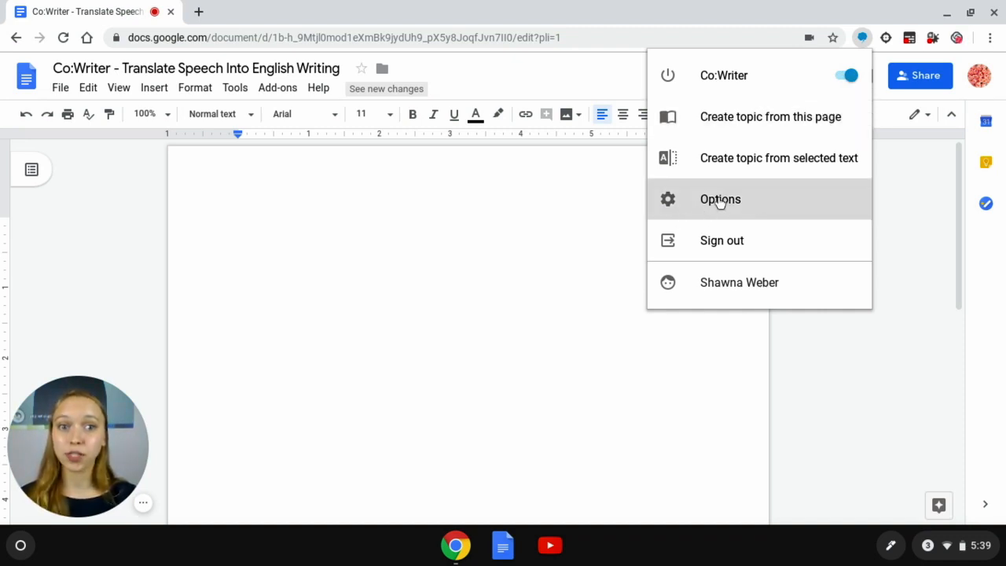
mouse_move(751, 203)
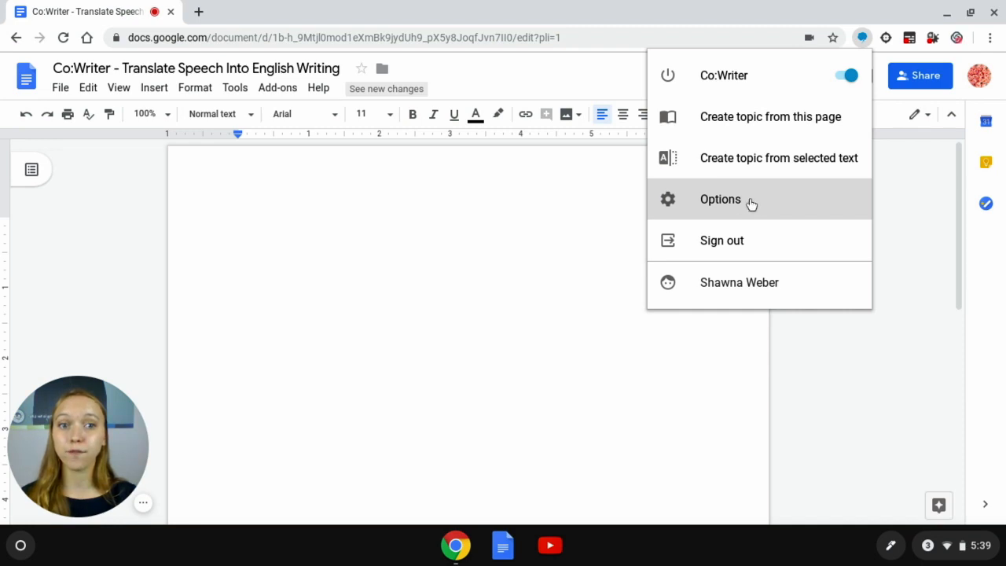
Step: Open Co:Writer Options in a new tab and scroll to the translation setting
left_click(720, 199)
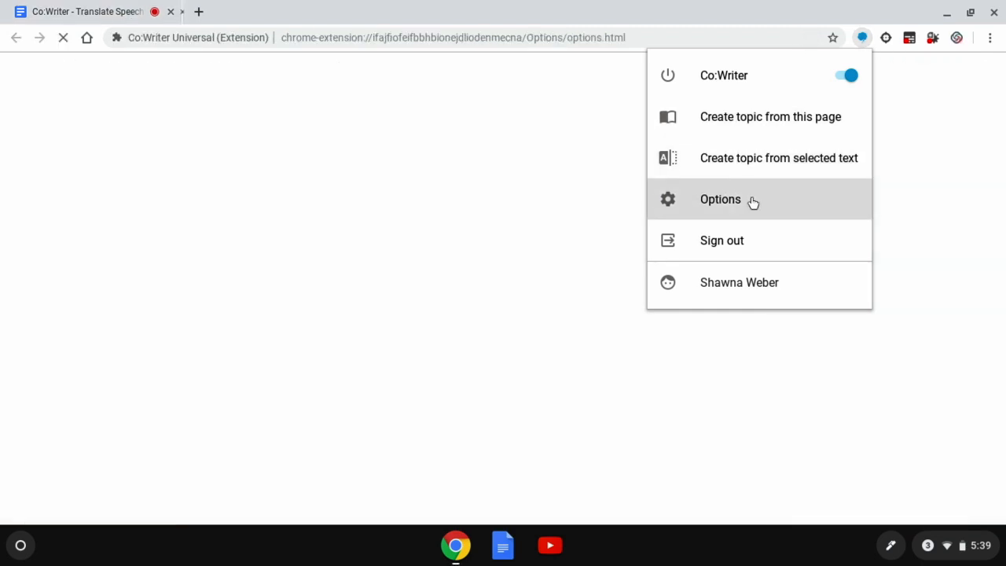
left_click(720, 199)
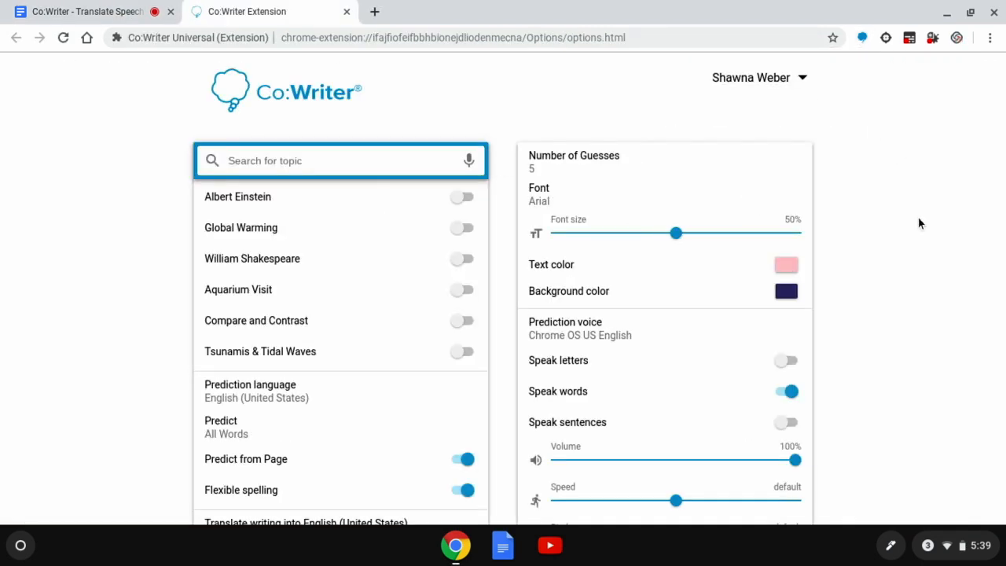
scroll("down", 3)
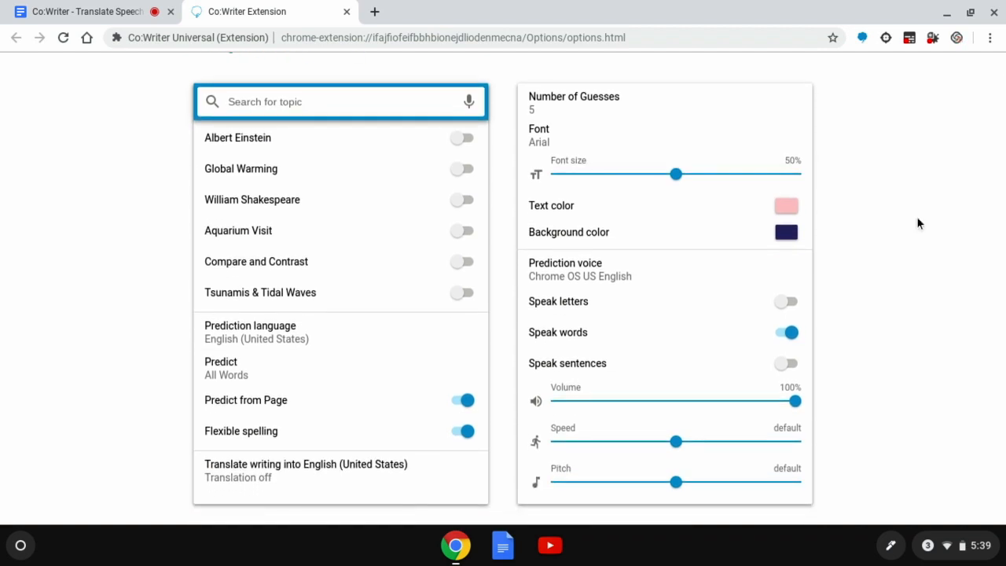
mouse_move(328, 493)
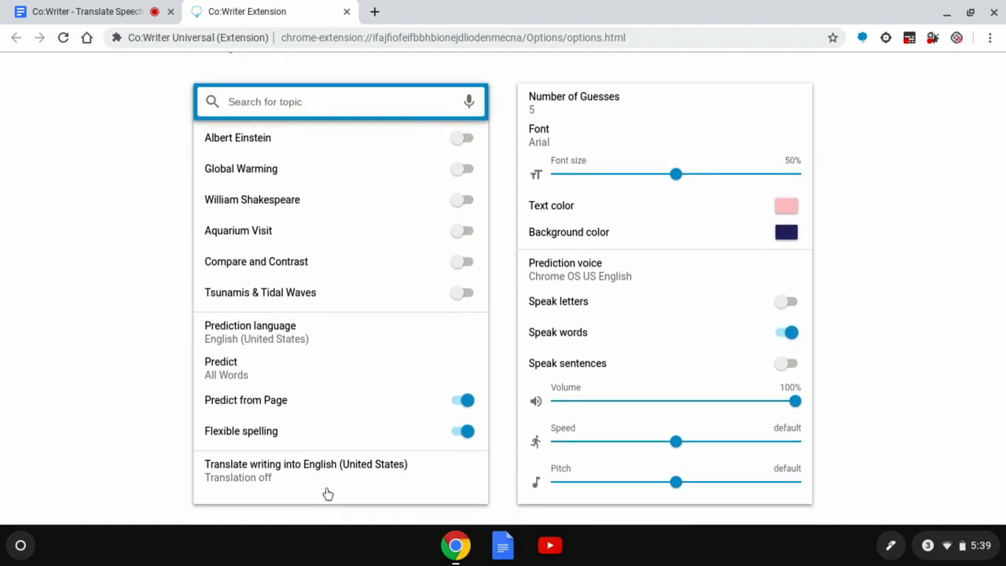
mouse_move(251, 479)
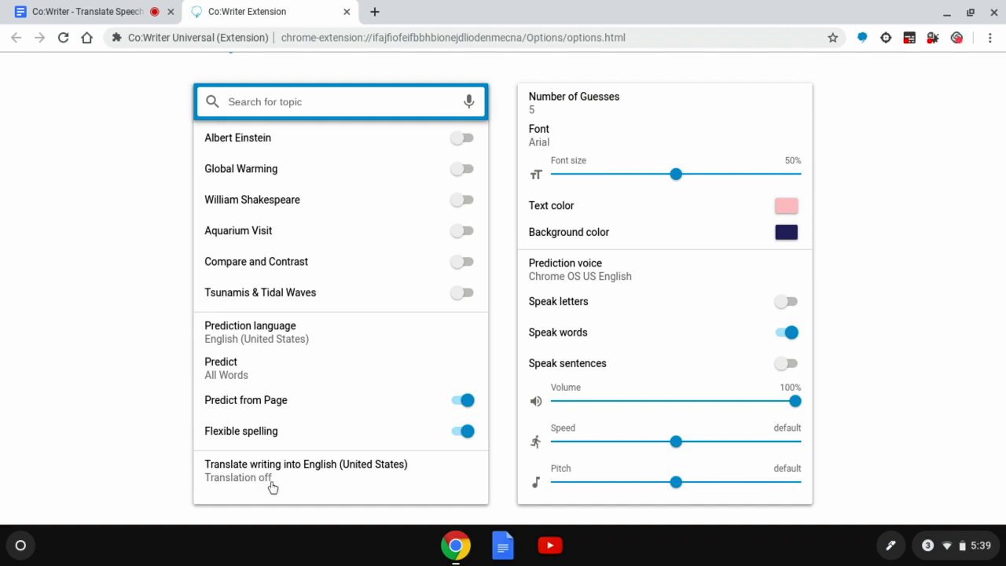
Step: Choose Spanish as the source language for translating writing into English
left_click(306, 470)
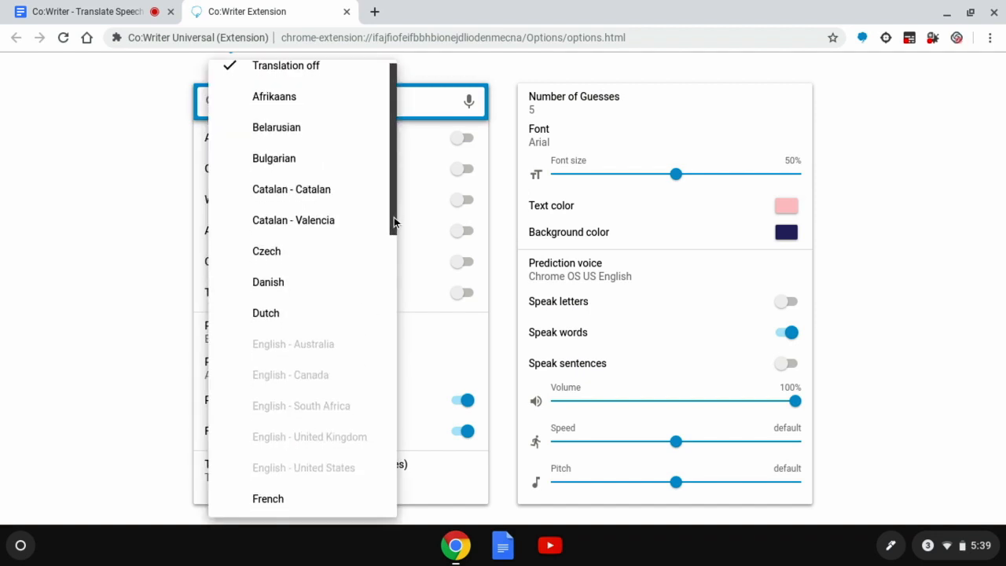
scroll("down", 3)
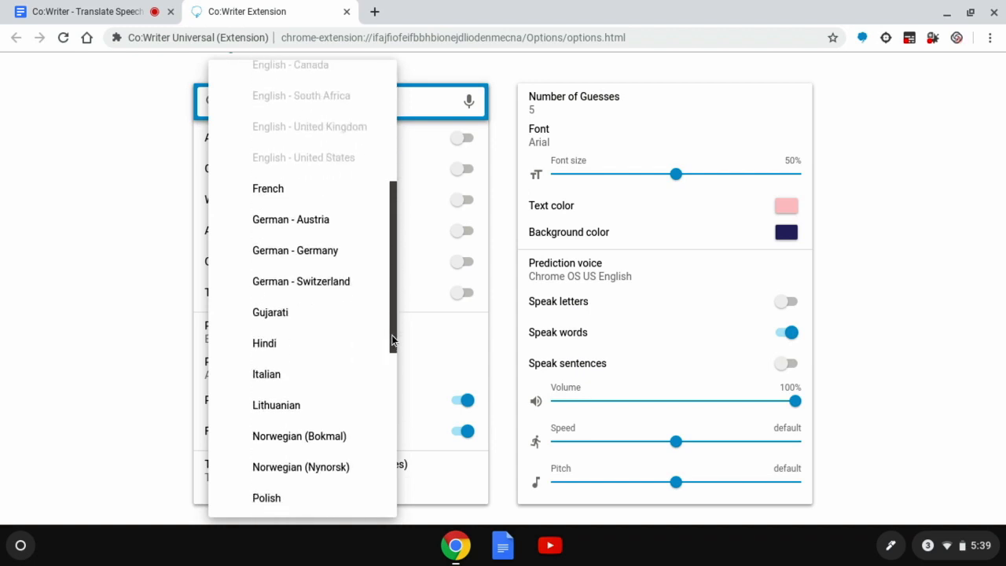
scroll("down", 3)
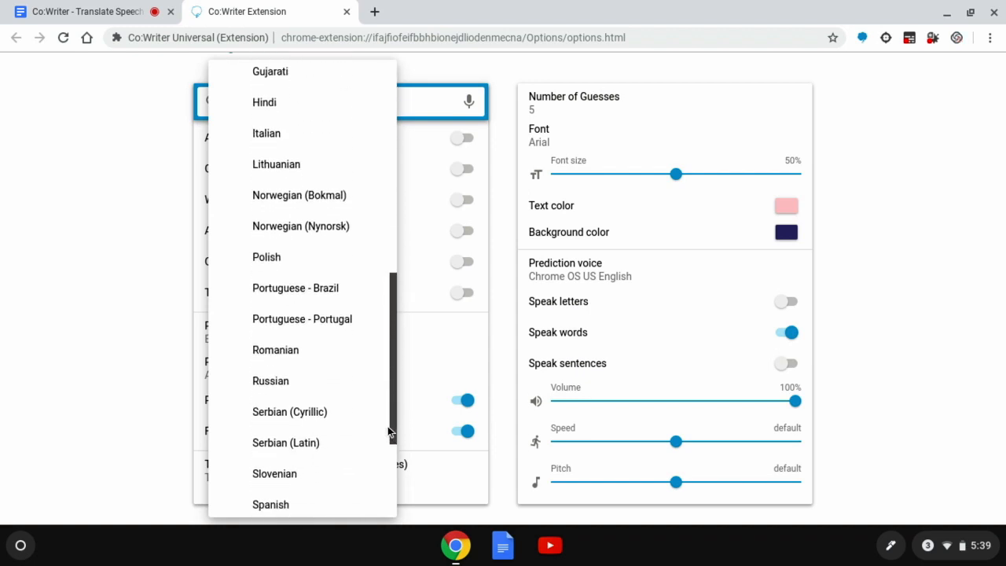
scroll("down", 3)
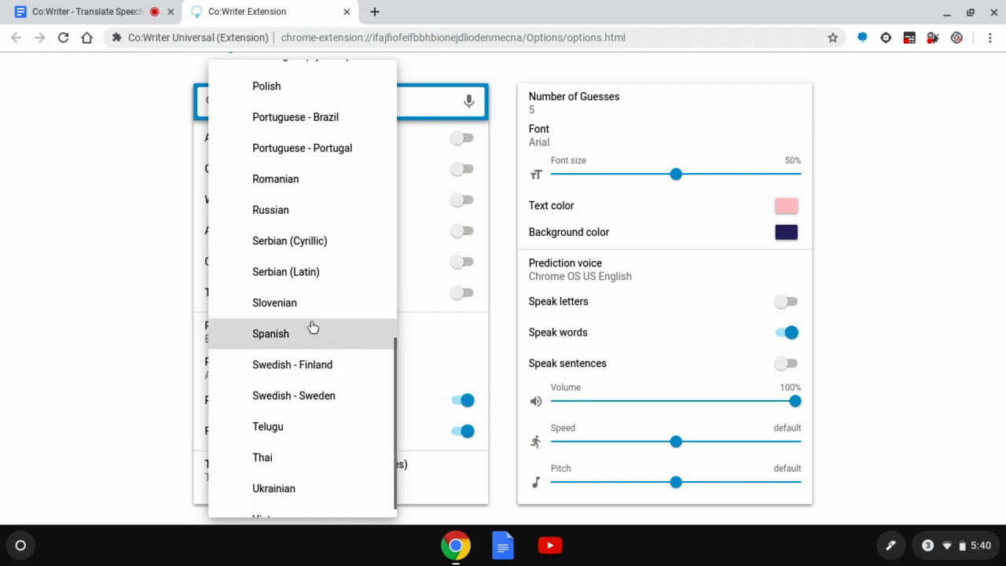
left_click(270, 333)
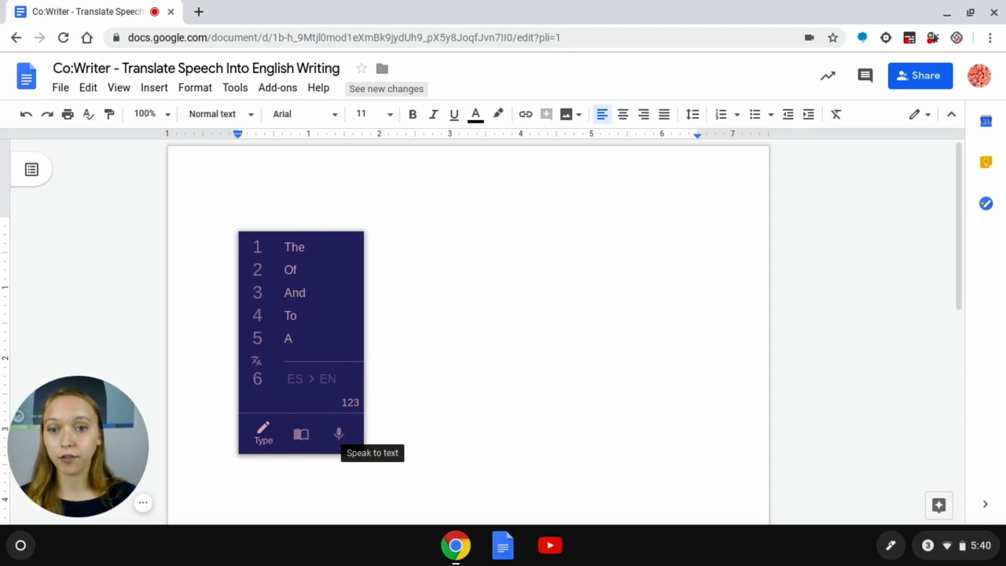
Step: Switch the Co:Writer panel over the Google Doc to Speak (microphone) input
left_click(338, 433)
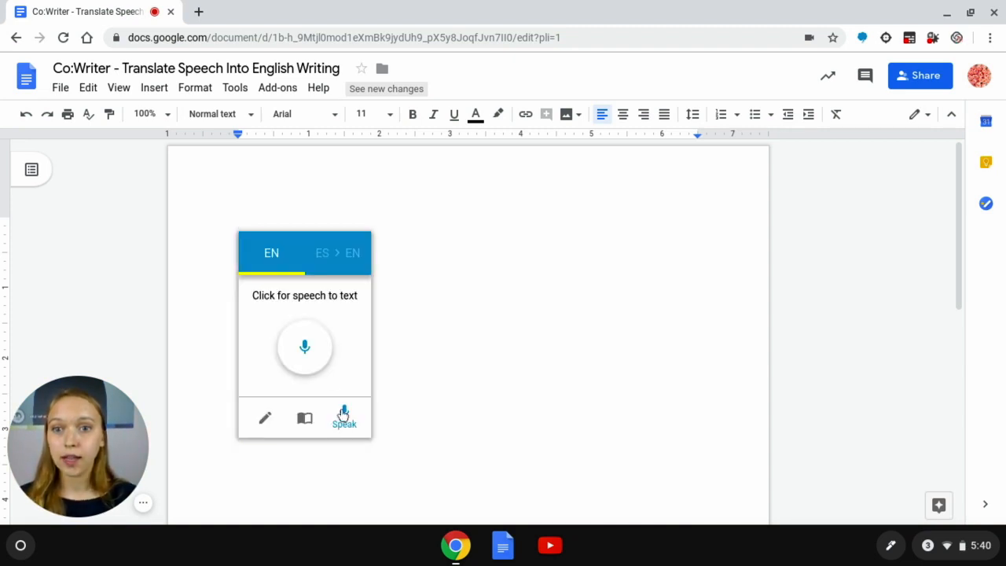
mouse_move(318, 345)
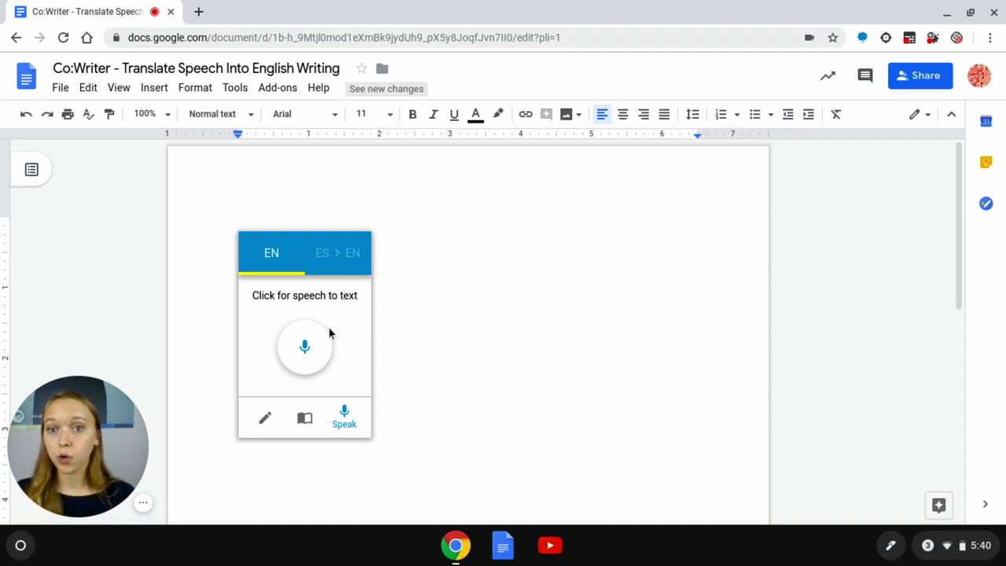
mouse_move(306, 347)
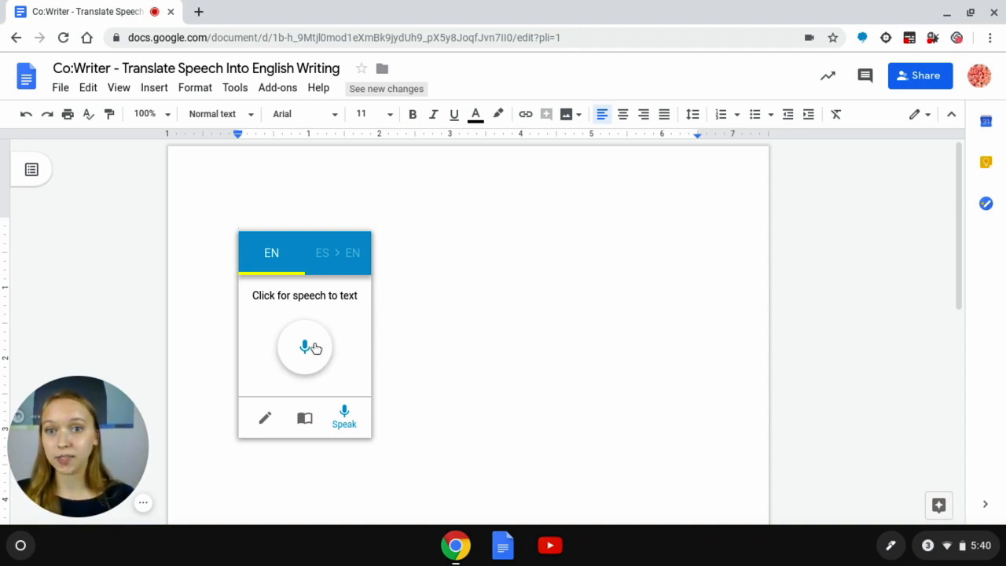
mouse_move(353, 253)
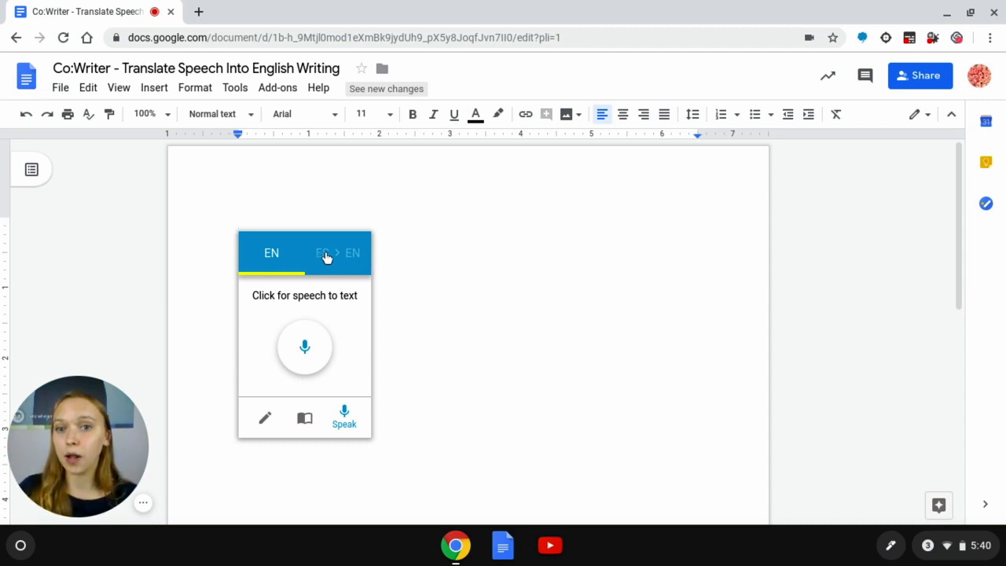
Step: Select the ES > EN Spanish-to-English tab in the Speak panel
left_click(337, 252)
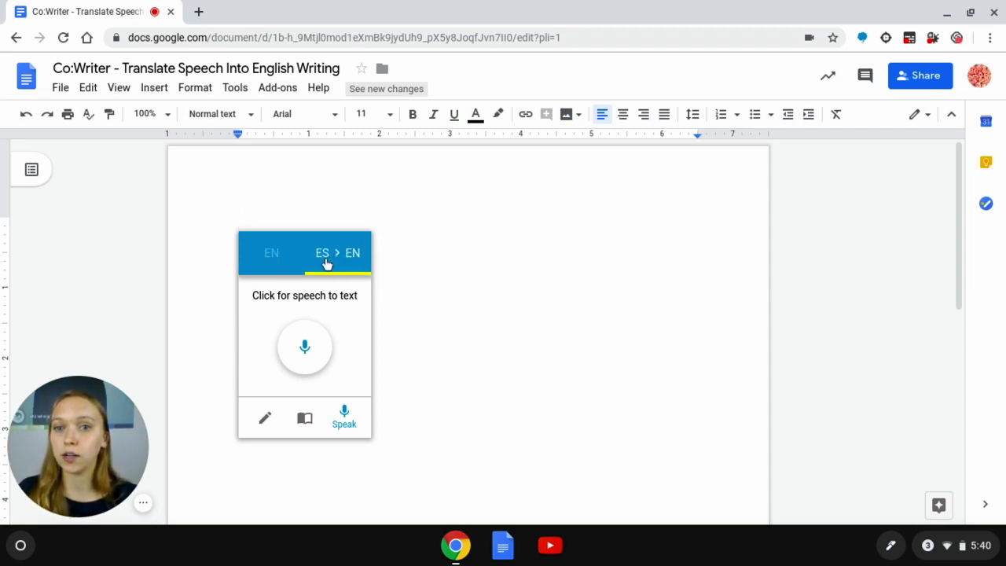
mouse_move(376, 258)
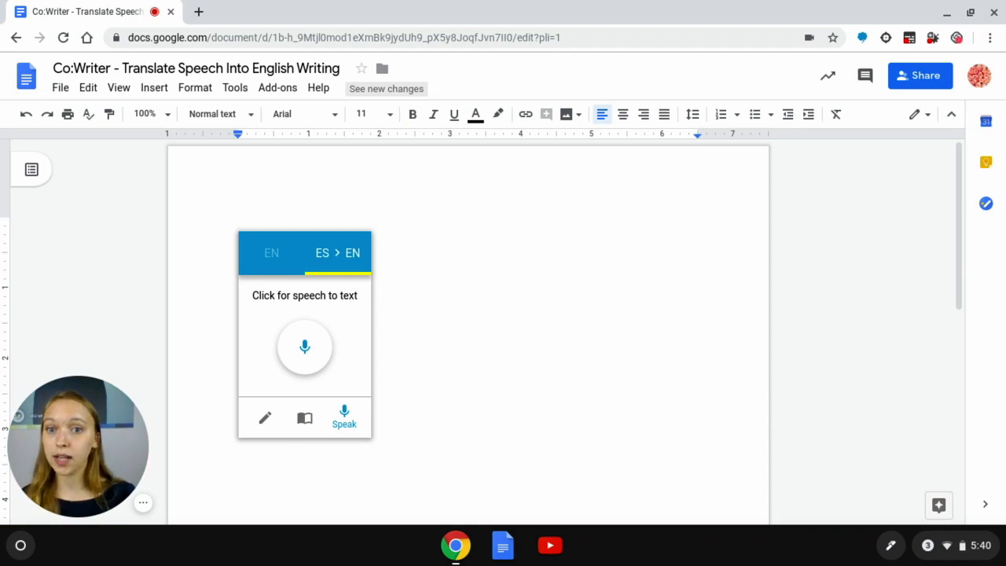
Step: Dictate the Spanish sentence to insert 'I am an author' into the document
left_click(305, 347)
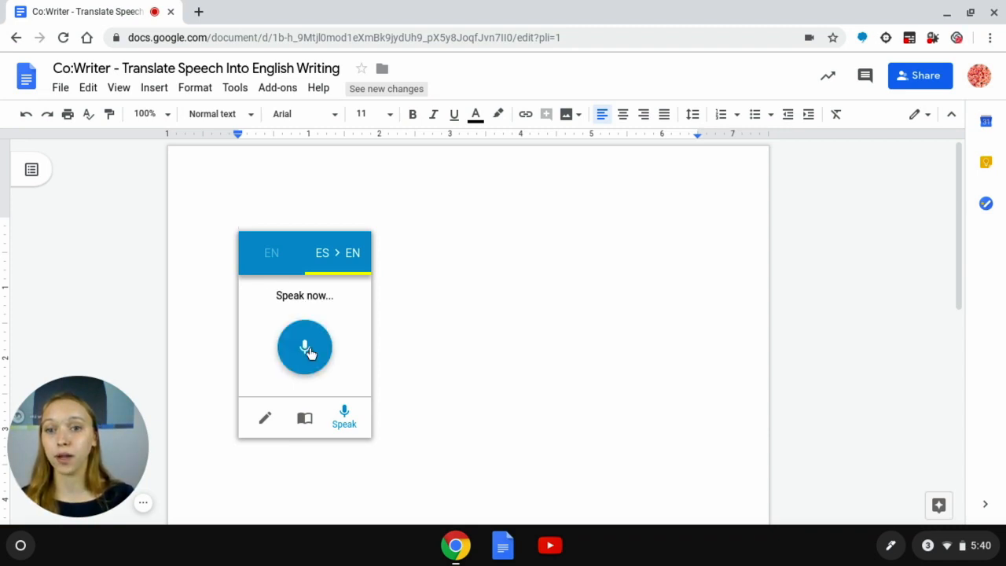
left_click(304, 347)
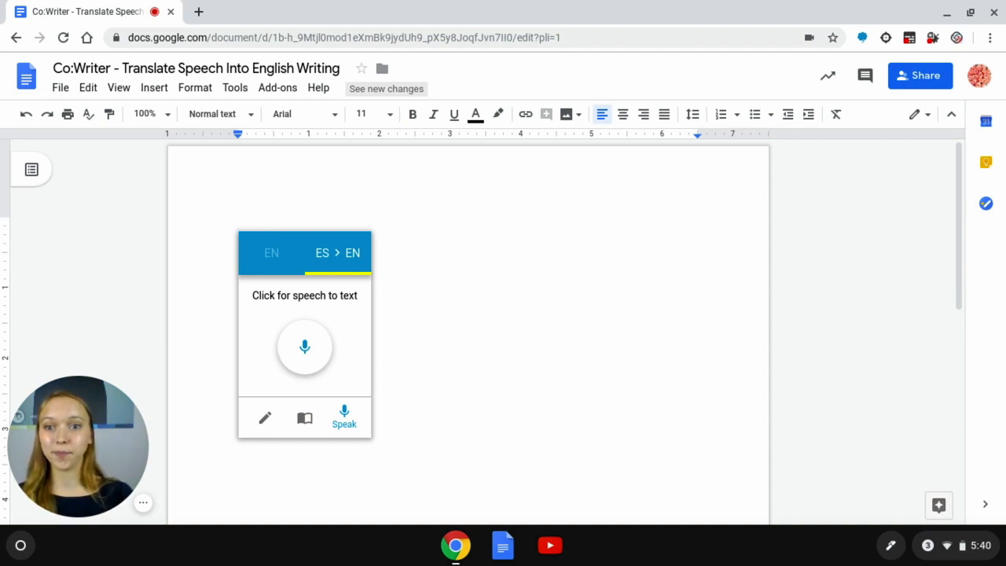
left_click(305, 346)
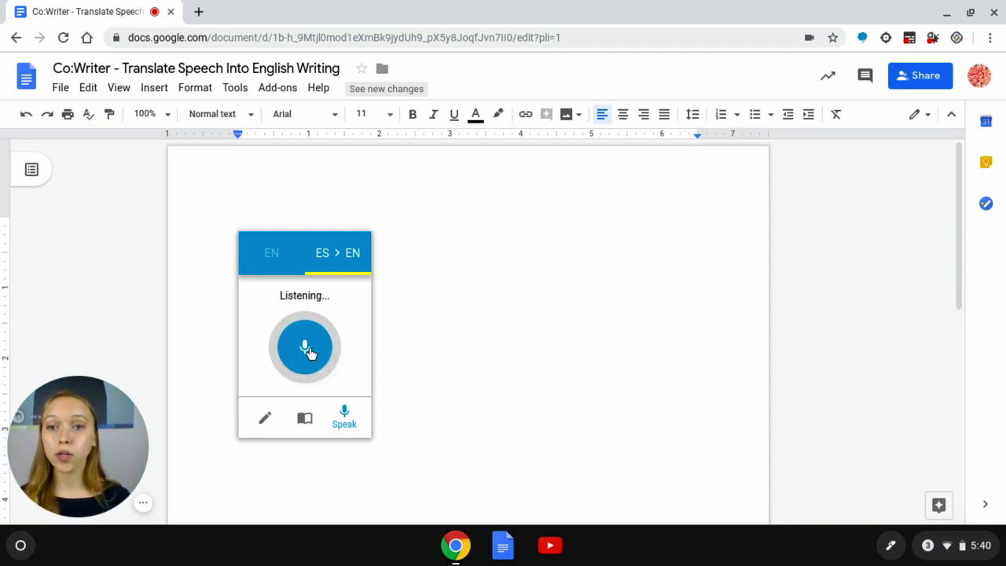
left_click(304, 347)
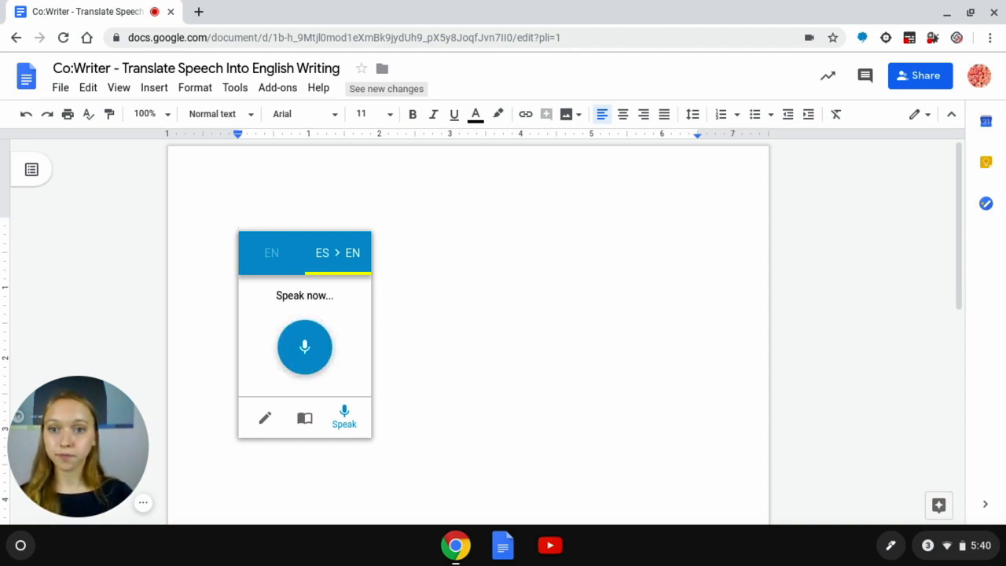
left_click(305, 347)
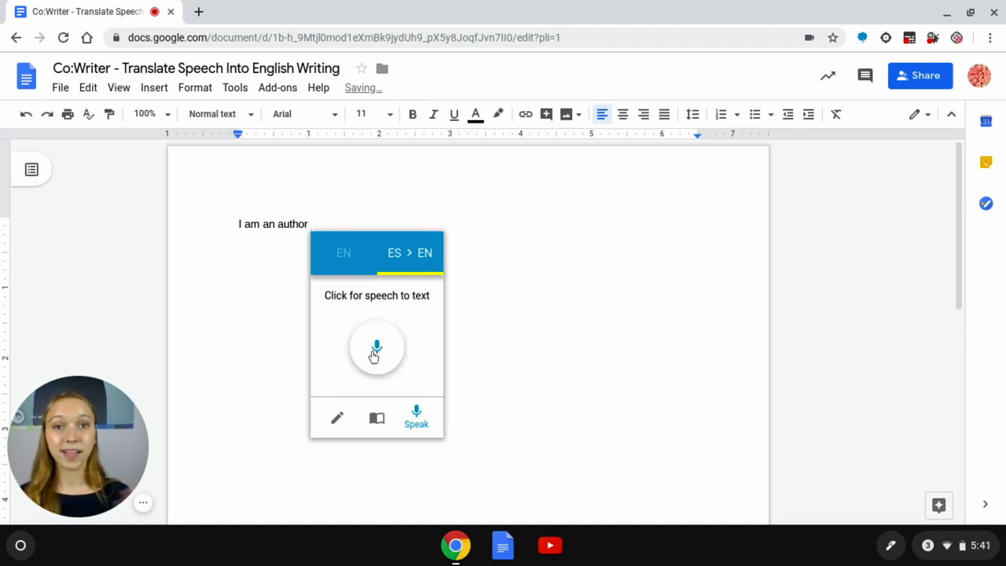